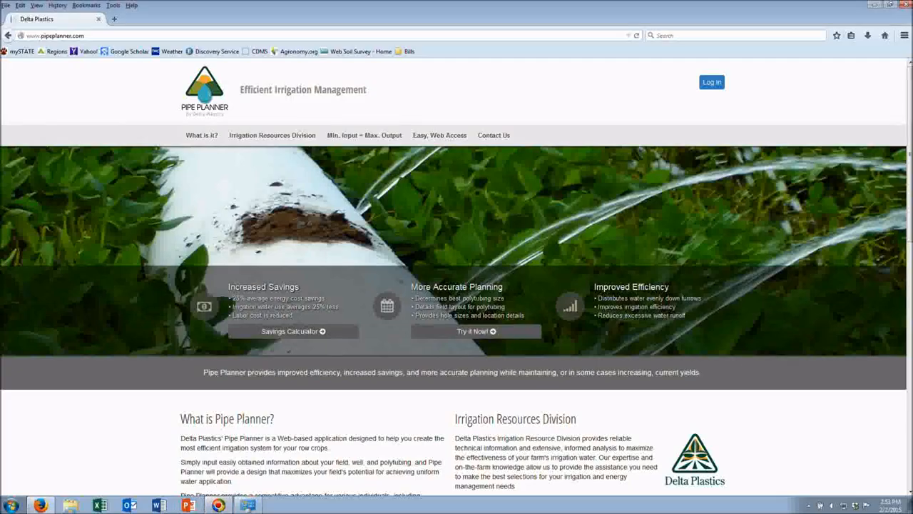
mouse_move(669, 170)
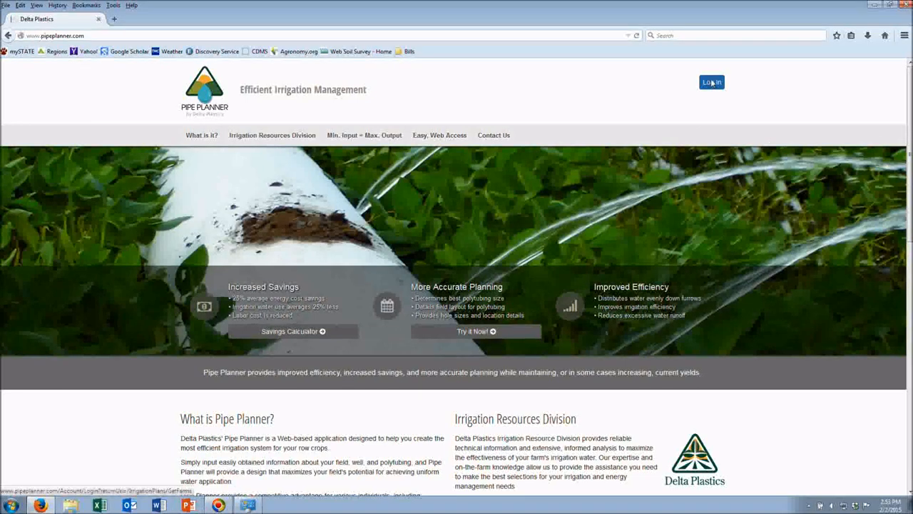
Go from the Pipe Planner home page to the login page
left_click(711, 81)
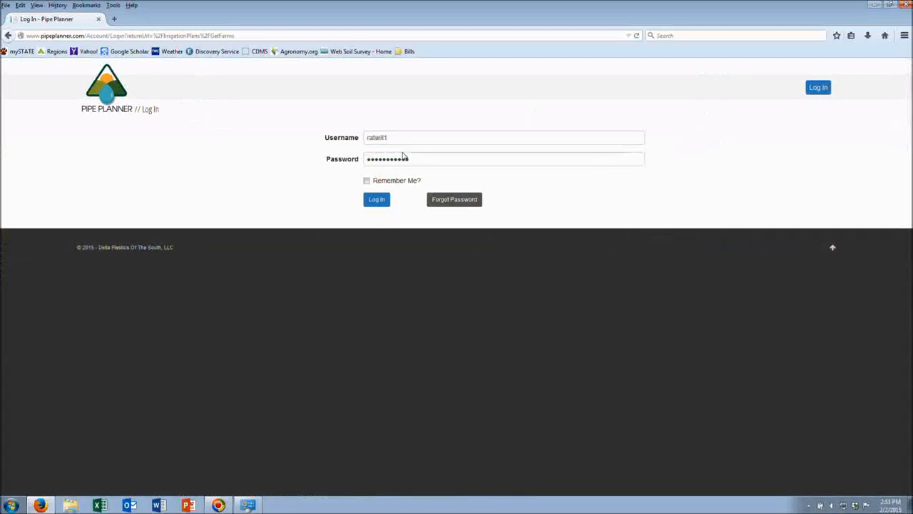
Submit the filled-in login to reach My Farms
left_click(376, 199)
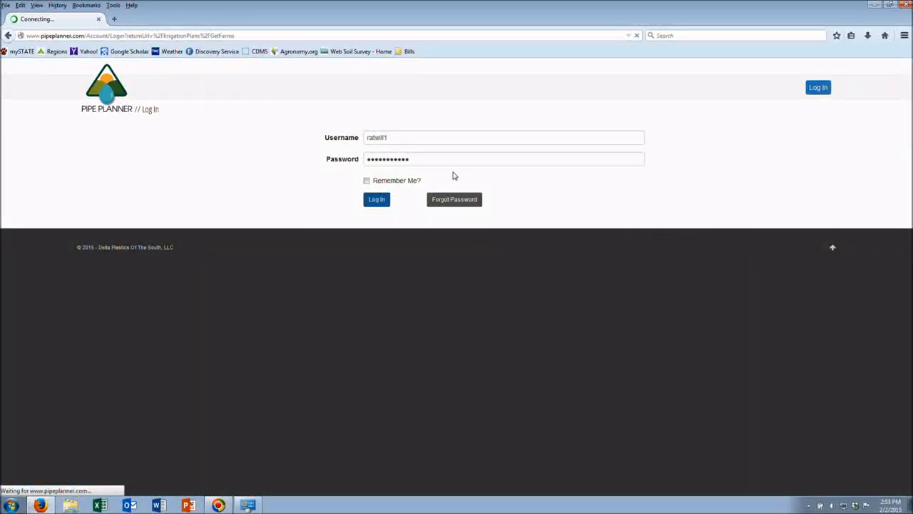
left_click(376, 199)
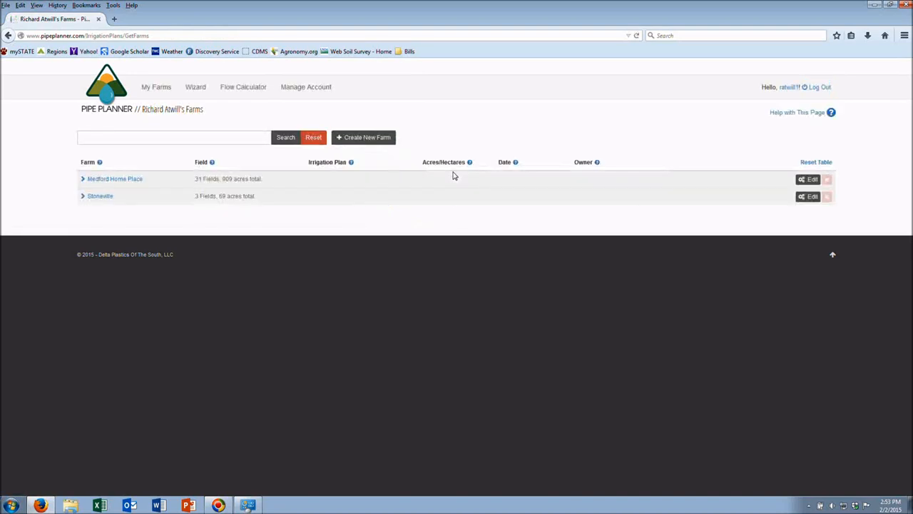
mouse_move(177, 73)
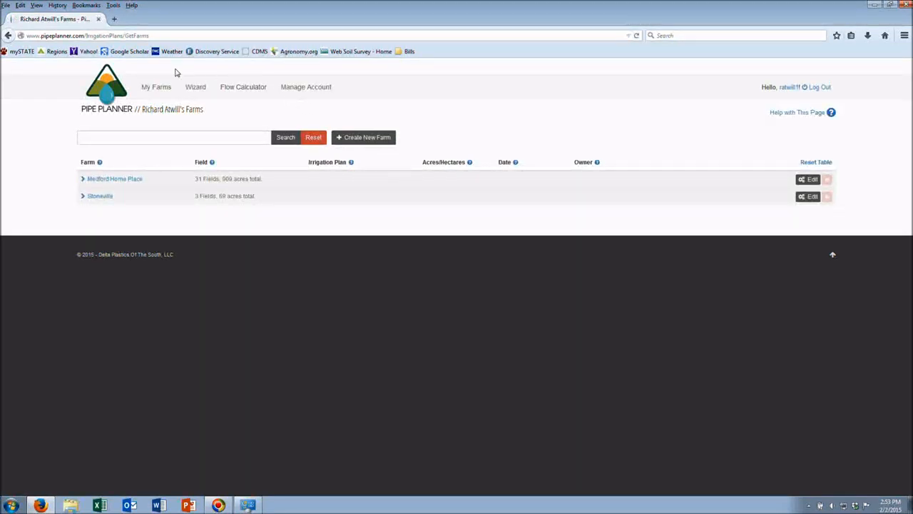
mouse_move(462, 150)
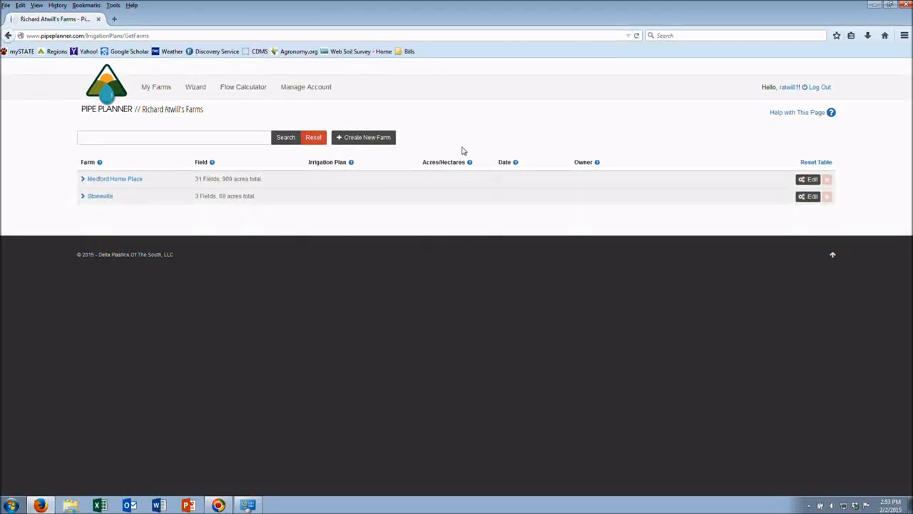
Create a new farm and name it 'Stoneville MSU Extension'
left_click(363, 137)
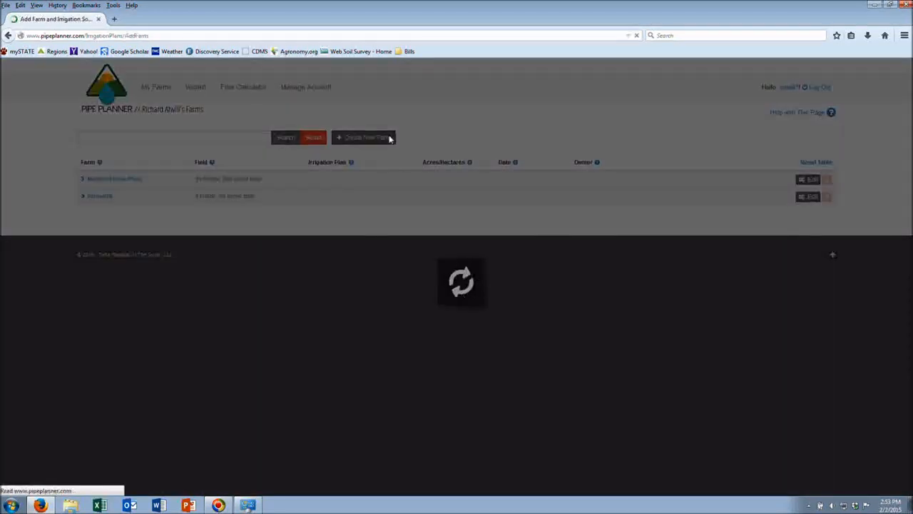
left_click(364, 137)
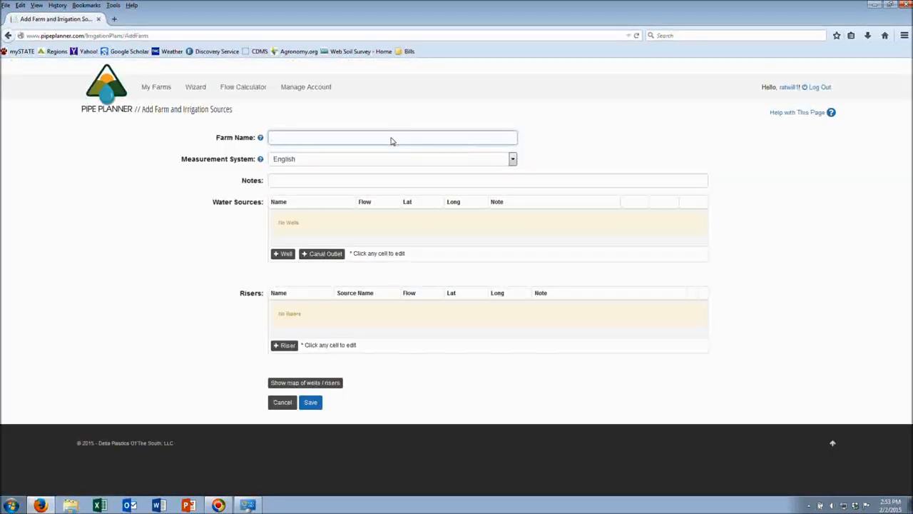
type("Stoneville MSU")
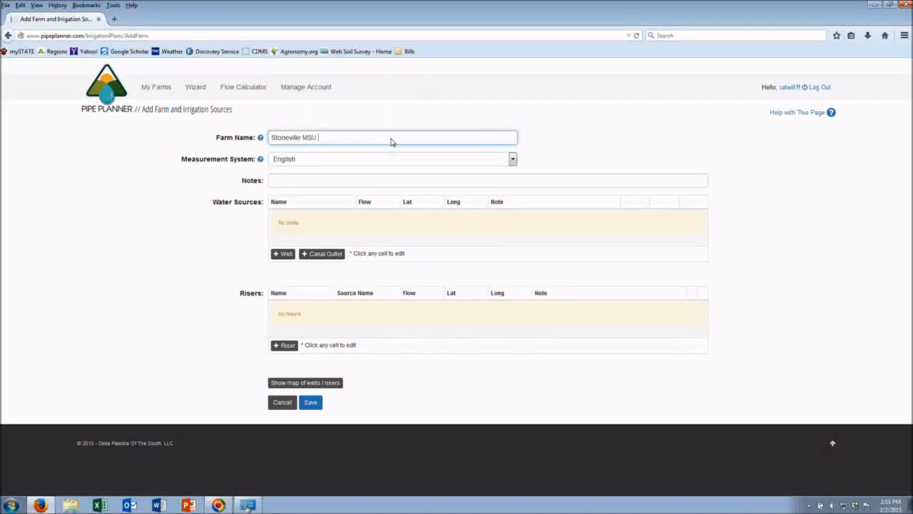
type("Extension")
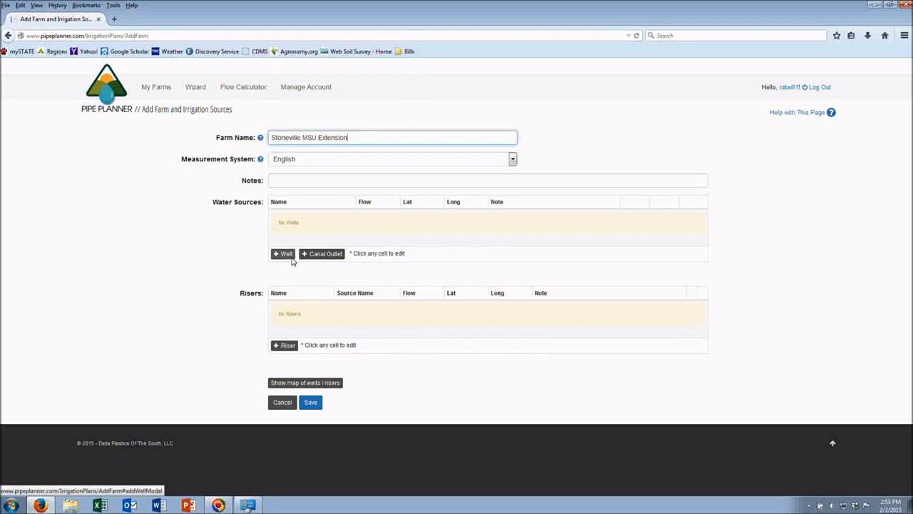
Add well 'Stoneville 13Well' at the field corner with 1100 gpm flow rate
left_click(282, 253)
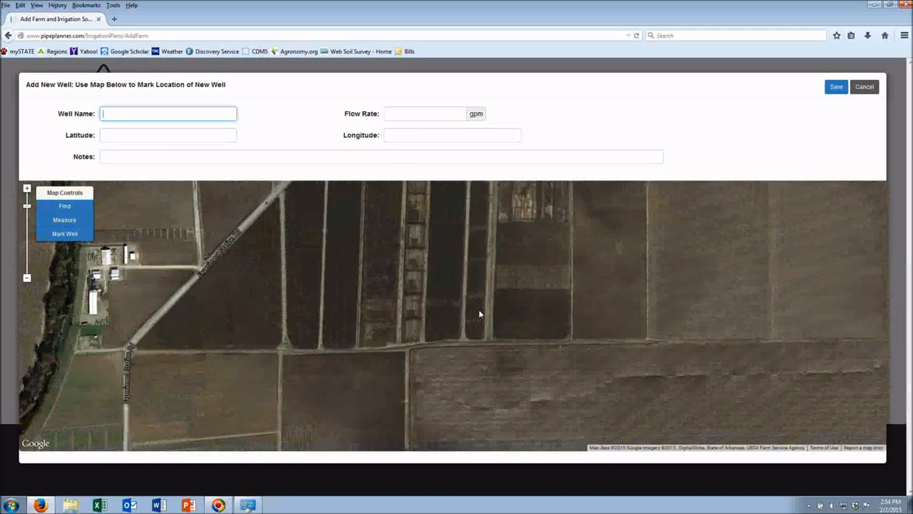
left_click_drag(479, 314, 228, 287)
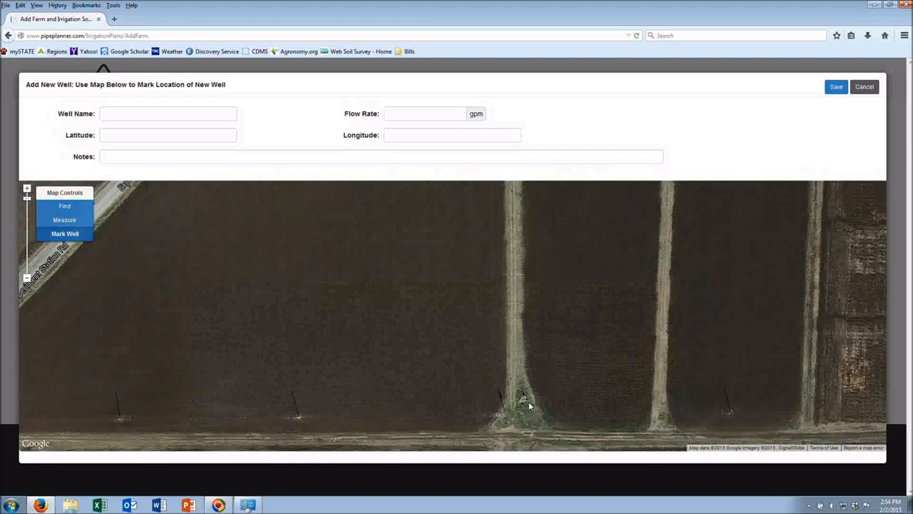
left_click(523, 399)
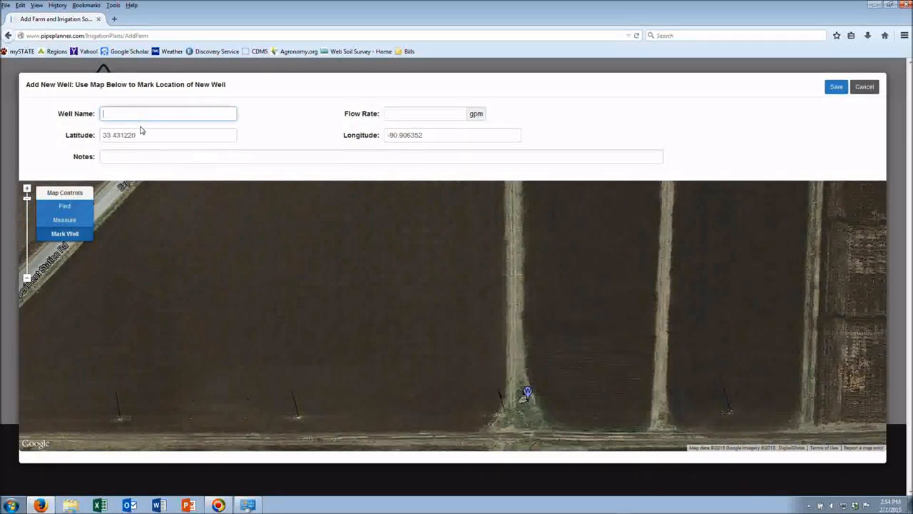
type("Stoneville 13")
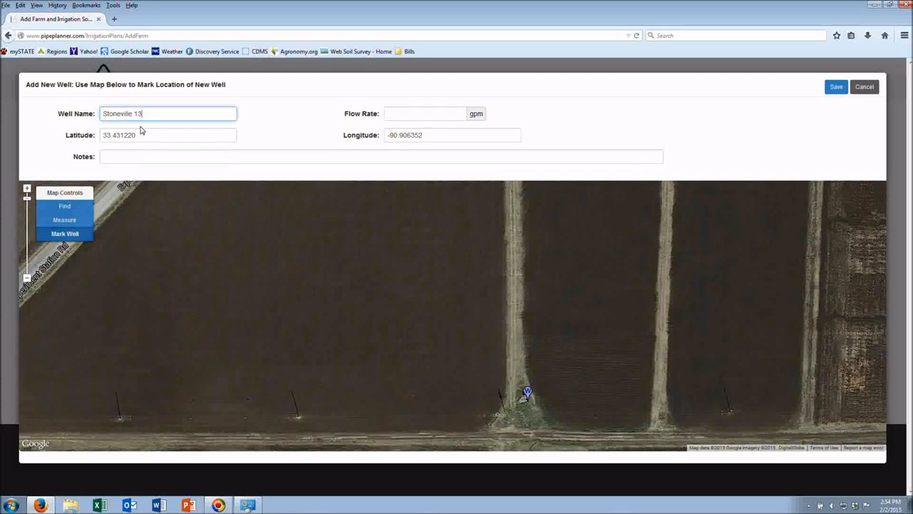
type("Well")
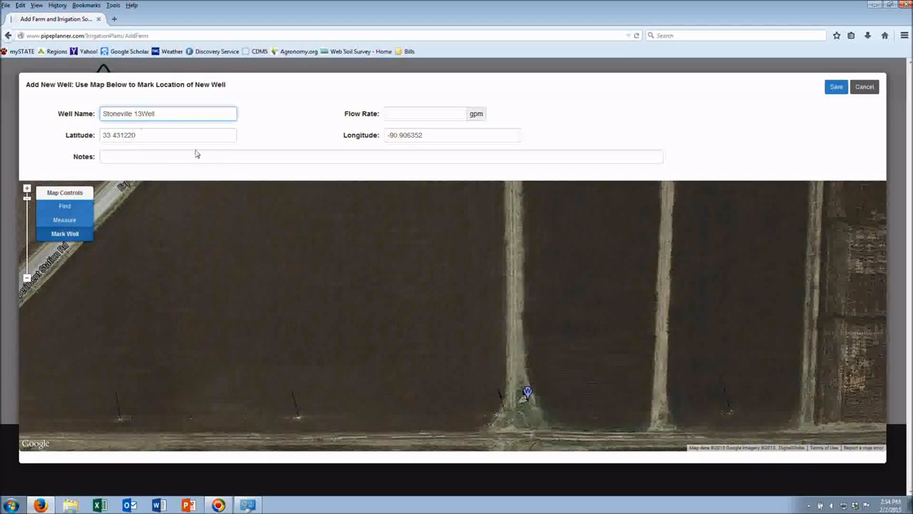
type("1100")
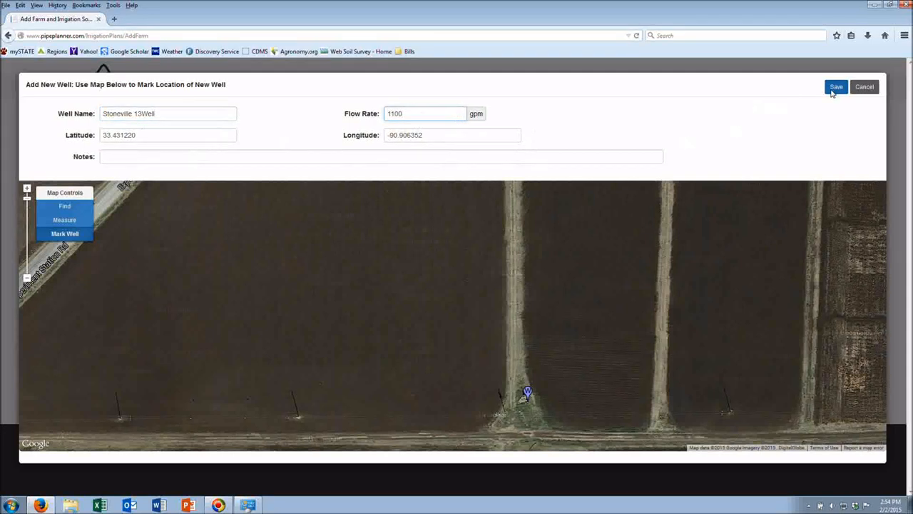
Save well 'Stoneville 13Well' to the farm's water sources
left_click(836, 87)
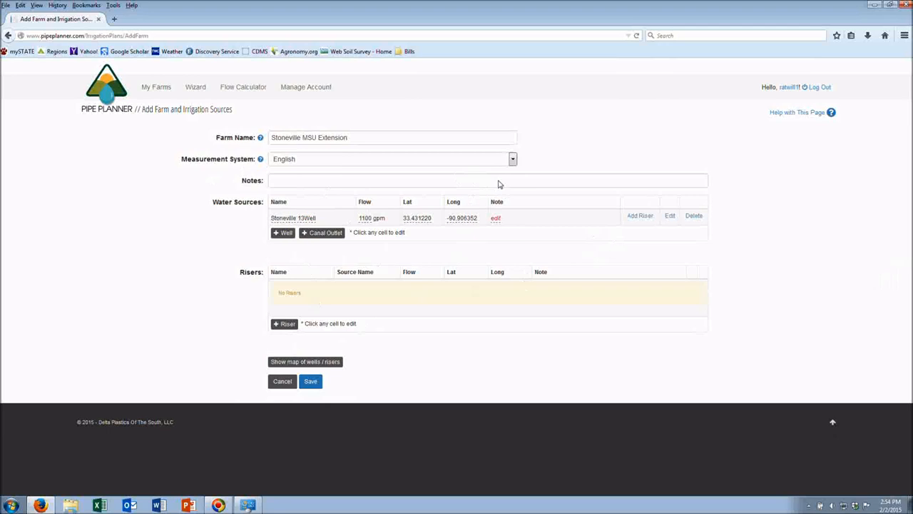
mouse_move(410, 345)
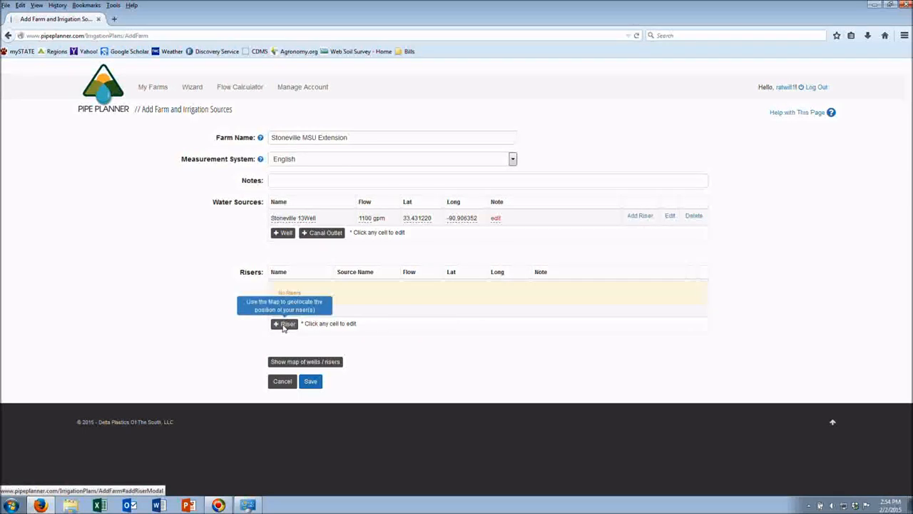
Add and save riser '13 Triangle' marked on the map
left_click(284, 323)
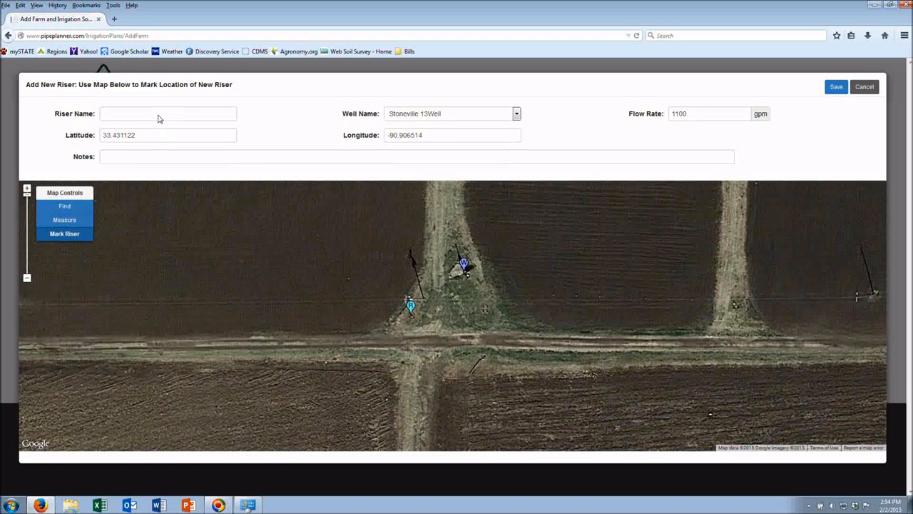
type("13 Trian")
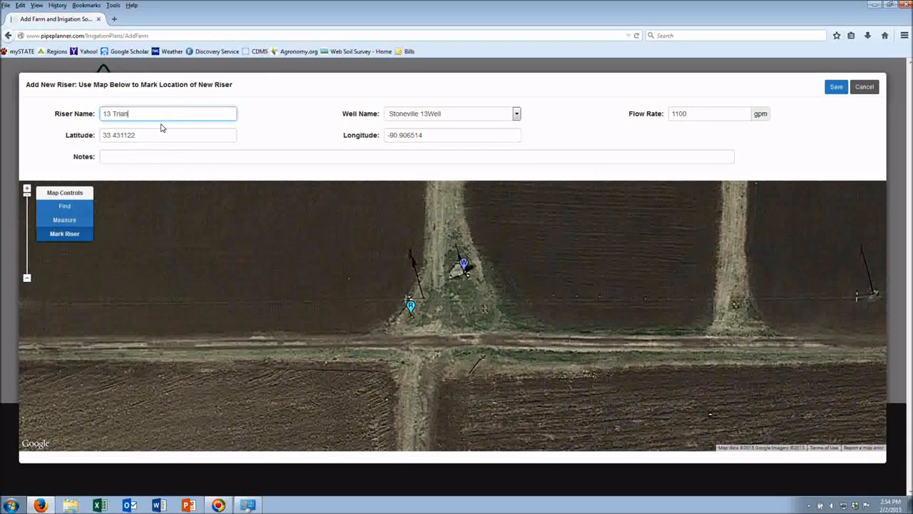
type("gle")
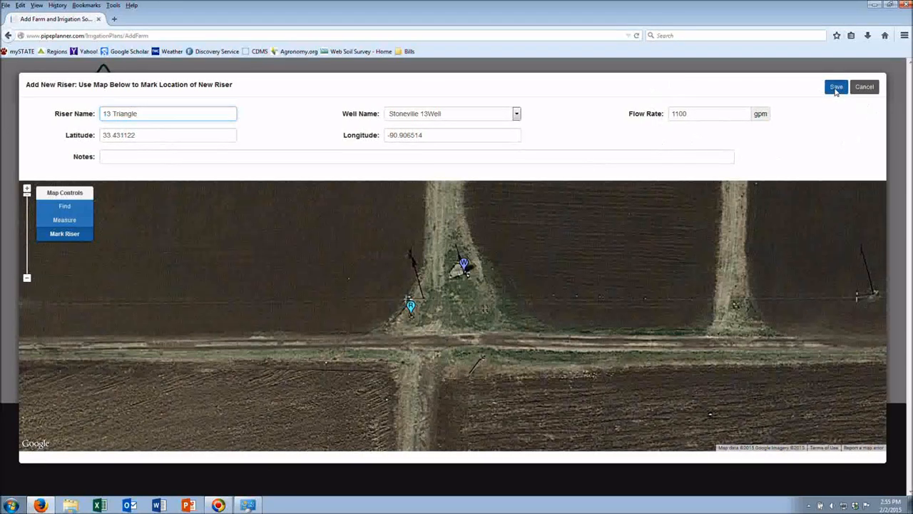
left_click(836, 86)
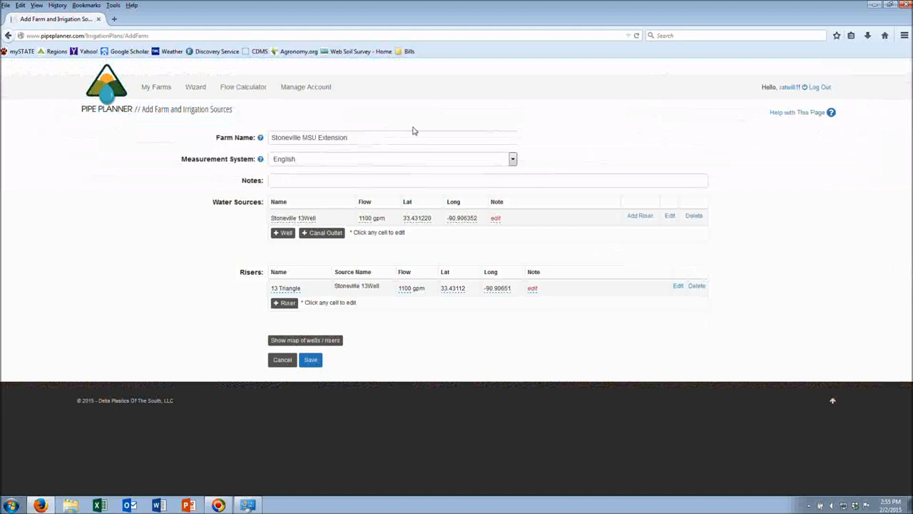
mouse_move(513, 359)
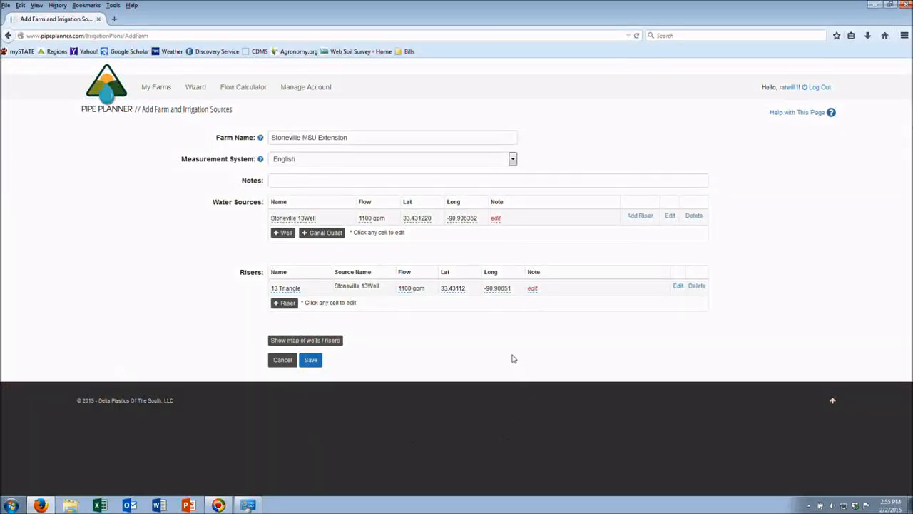
mouse_move(242, 211)
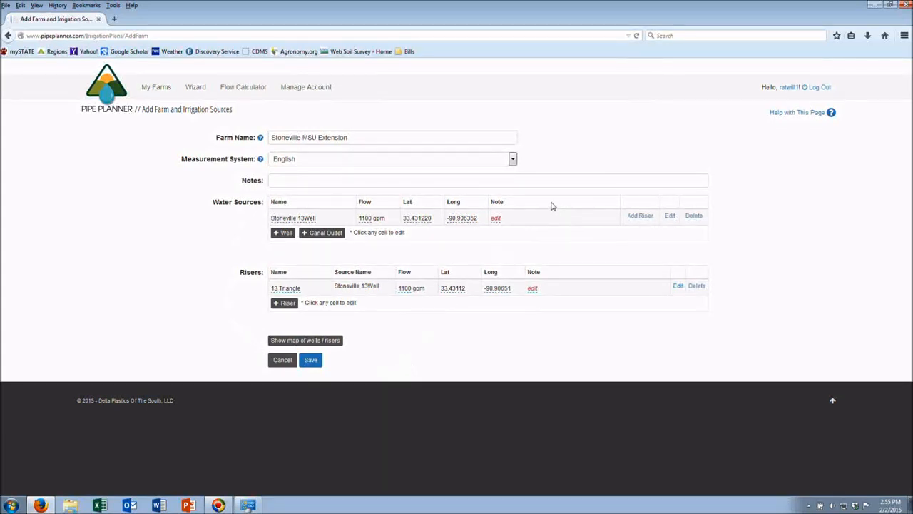
mouse_move(520, 224)
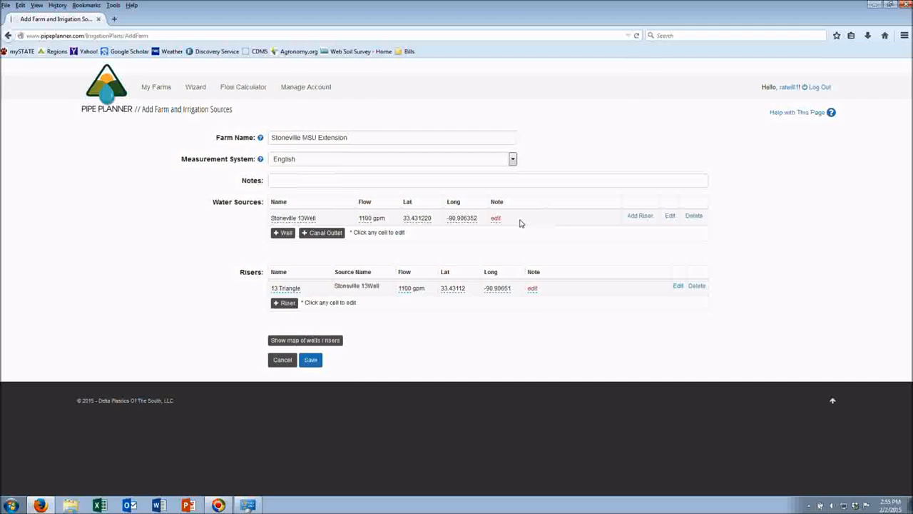